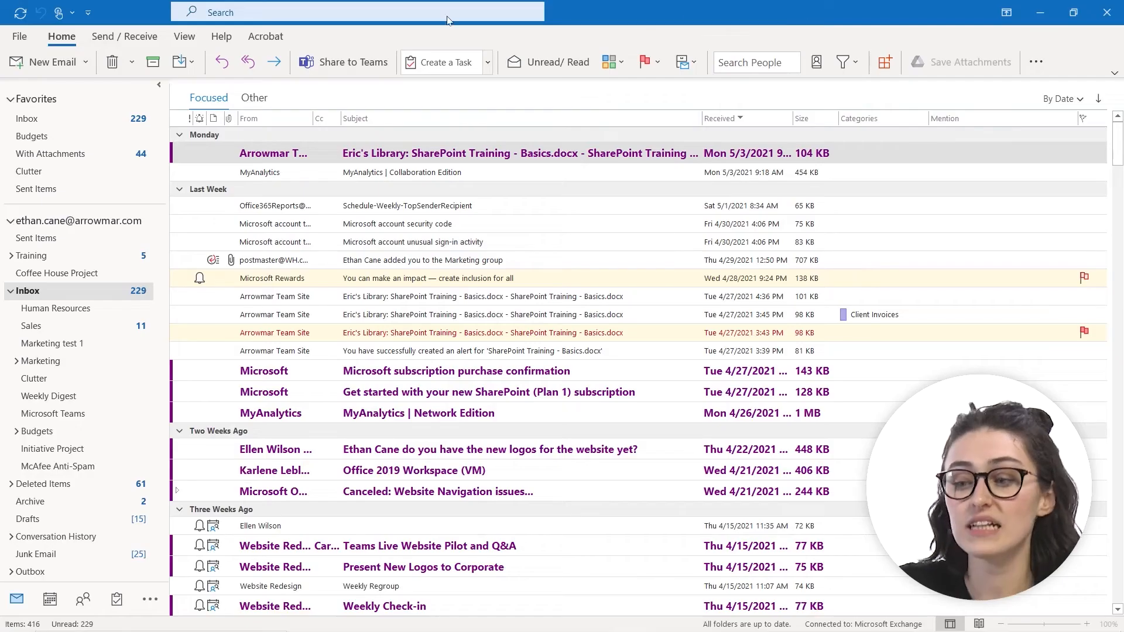
Activate search on the current mailbox from the Search box.
{"action": "left_click", "coordinate": [359, 13]}
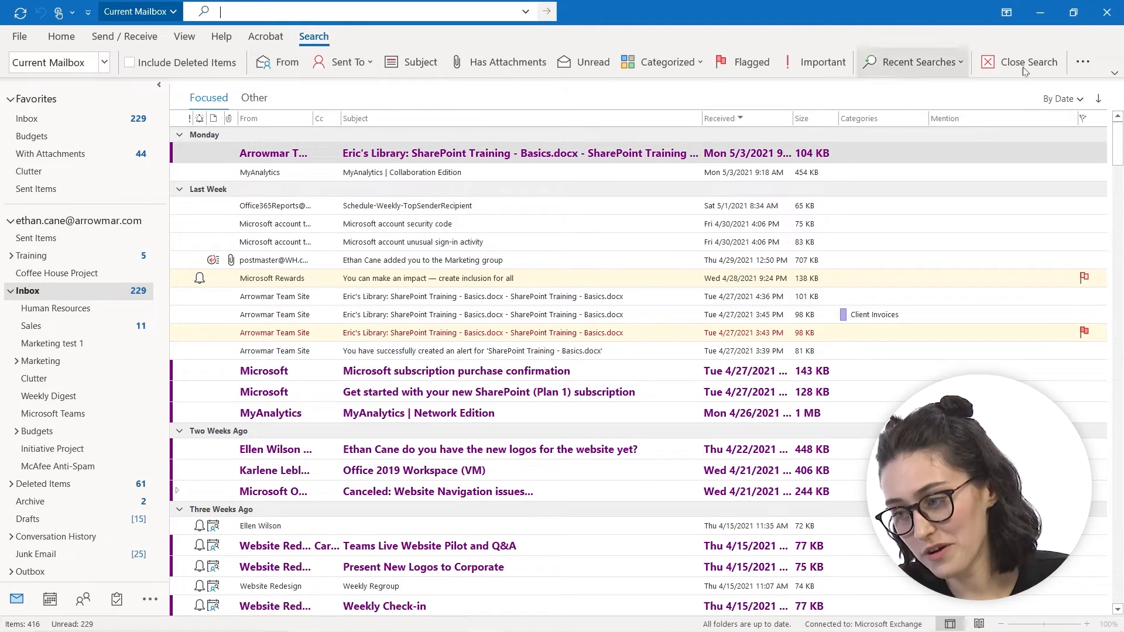
Show the Search Tools submenu under the Search tab's More commands.
{"action": "left_click", "coordinate": [1083, 61]}
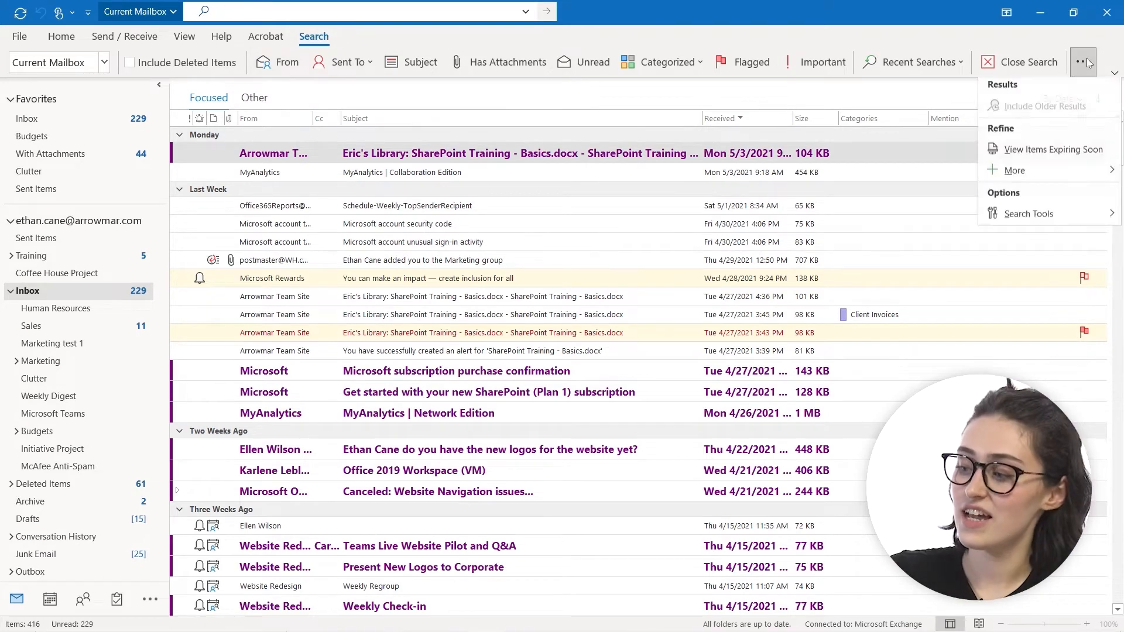
{"action": "left_click", "coordinate": [1028, 217]}
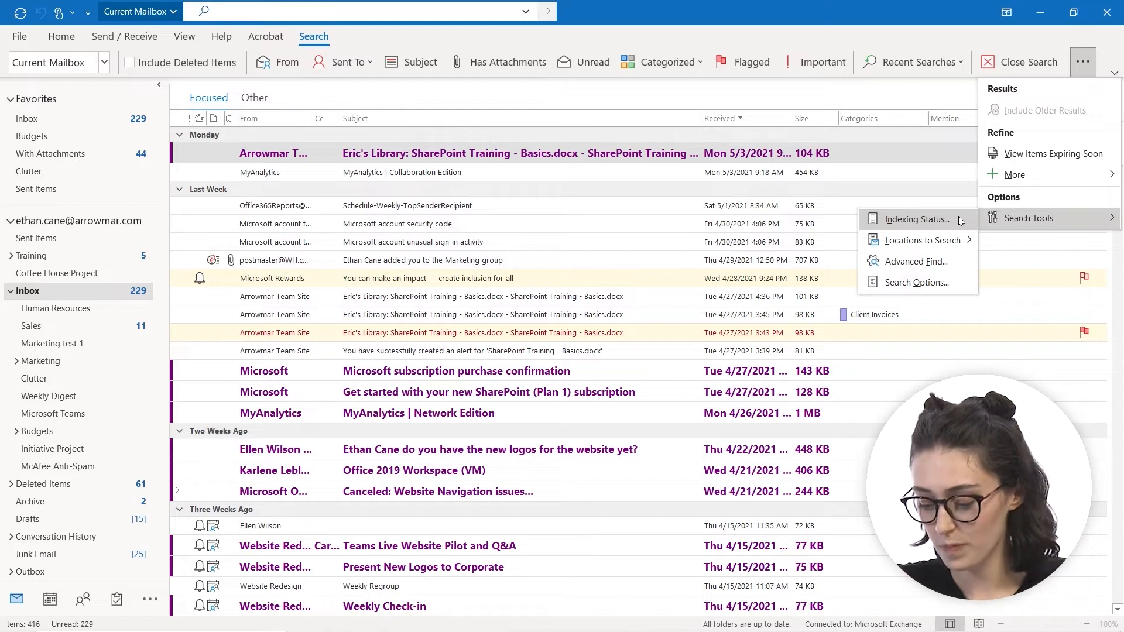
{"action": "mouse_move", "coordinate": [924, 240]}
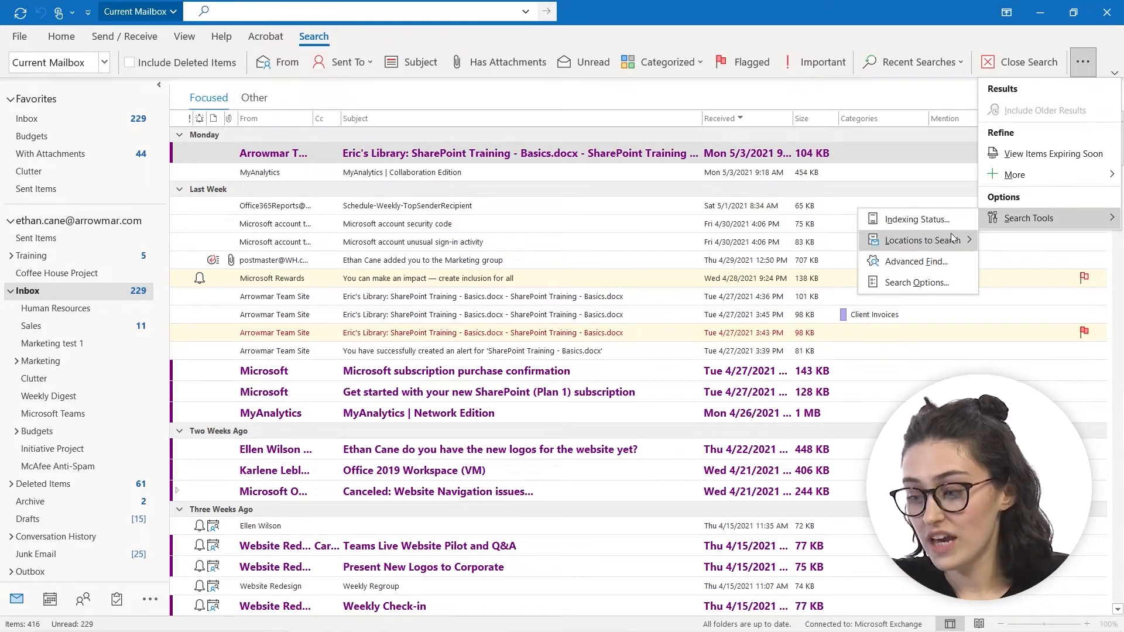
{"action": "left_click", "coordinate": [923, 240]}
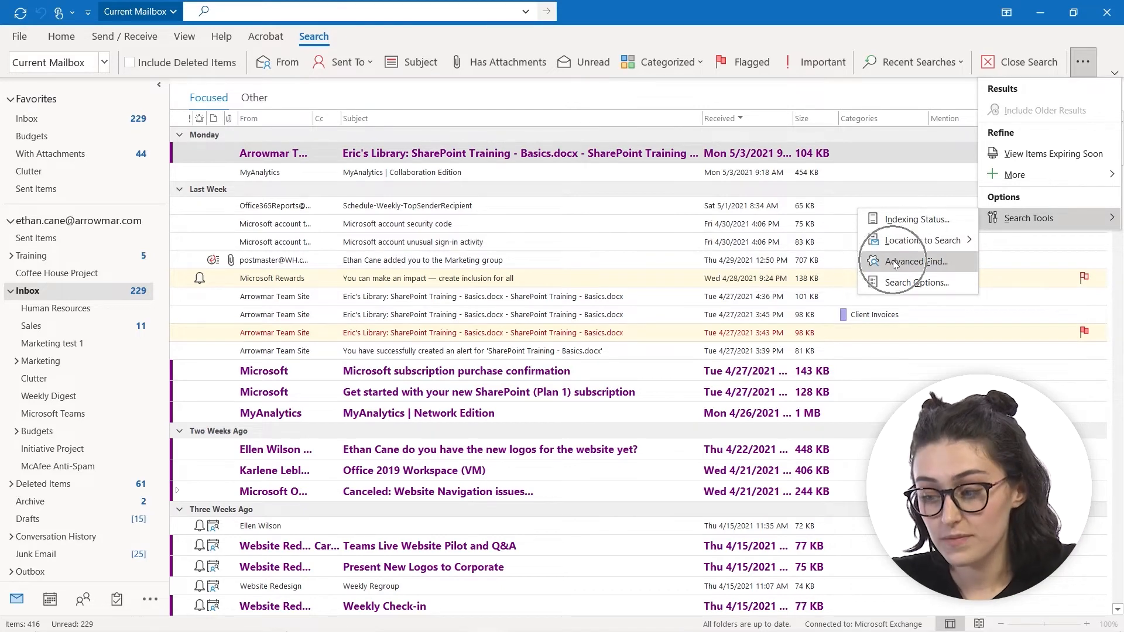
Open Advanced Find, search subject field only, and view More Choices criteria.
{"action": "left_click", "coordinate": [917, 261]}
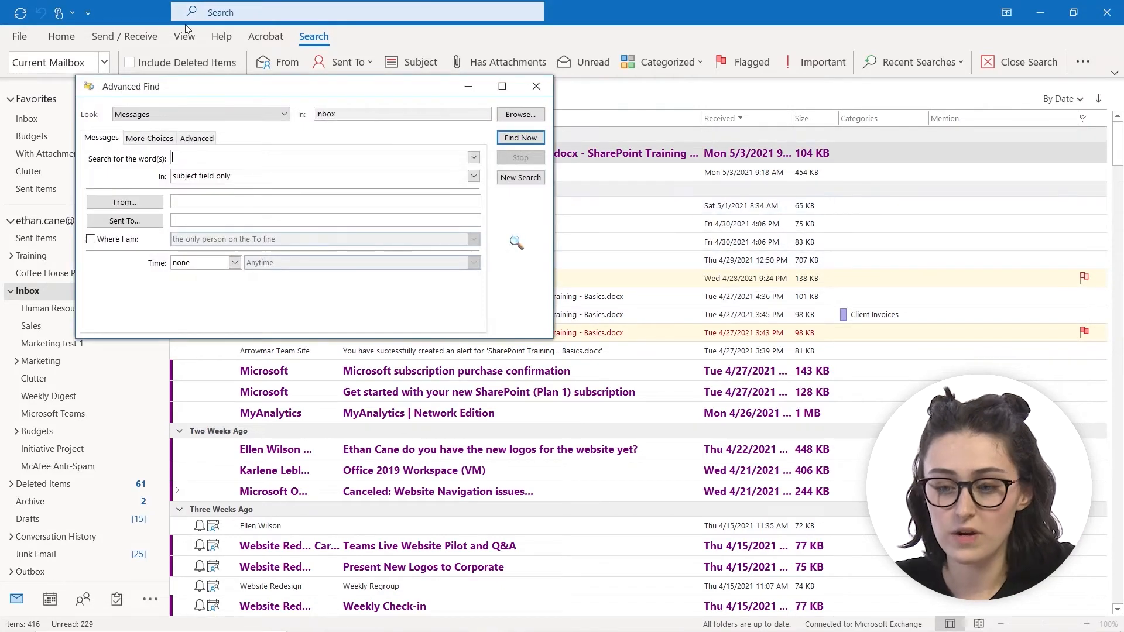
{"action": "left_click", "coordinate": [315, 157]}
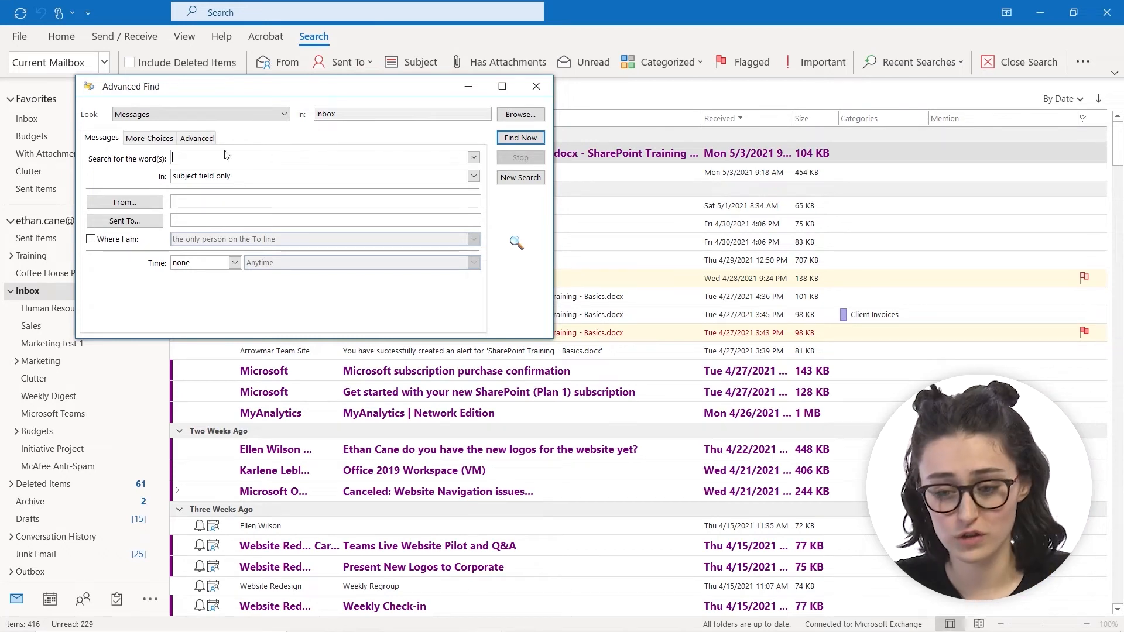
{"action": "left_click", "coordinate": [472, 176]}
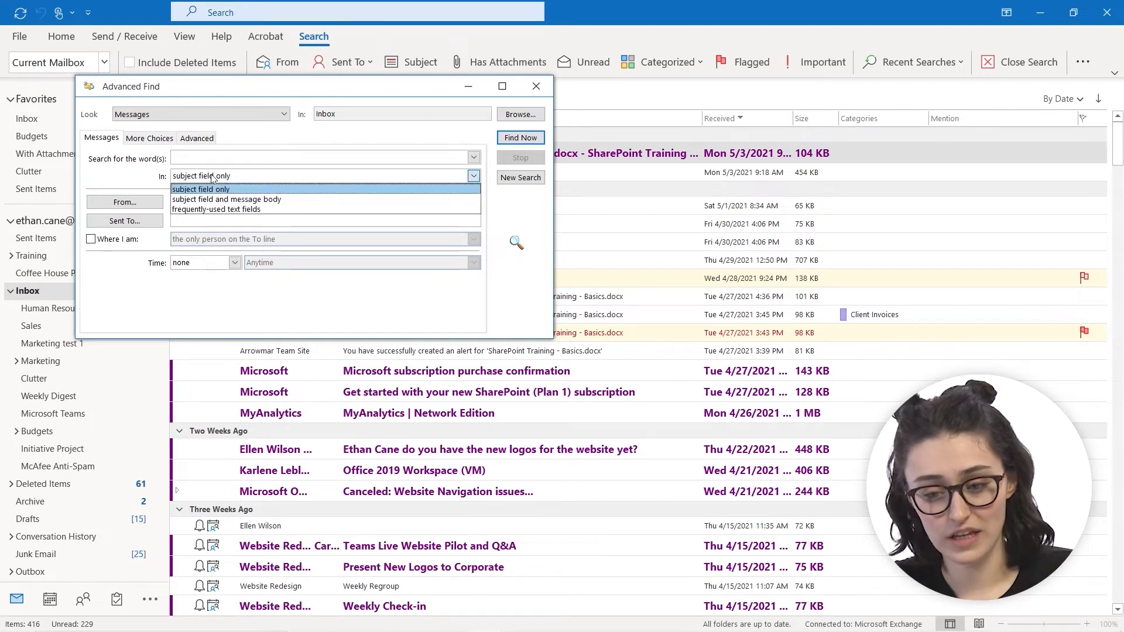
{"action": "left_click", "coordinate": [201, 188]}
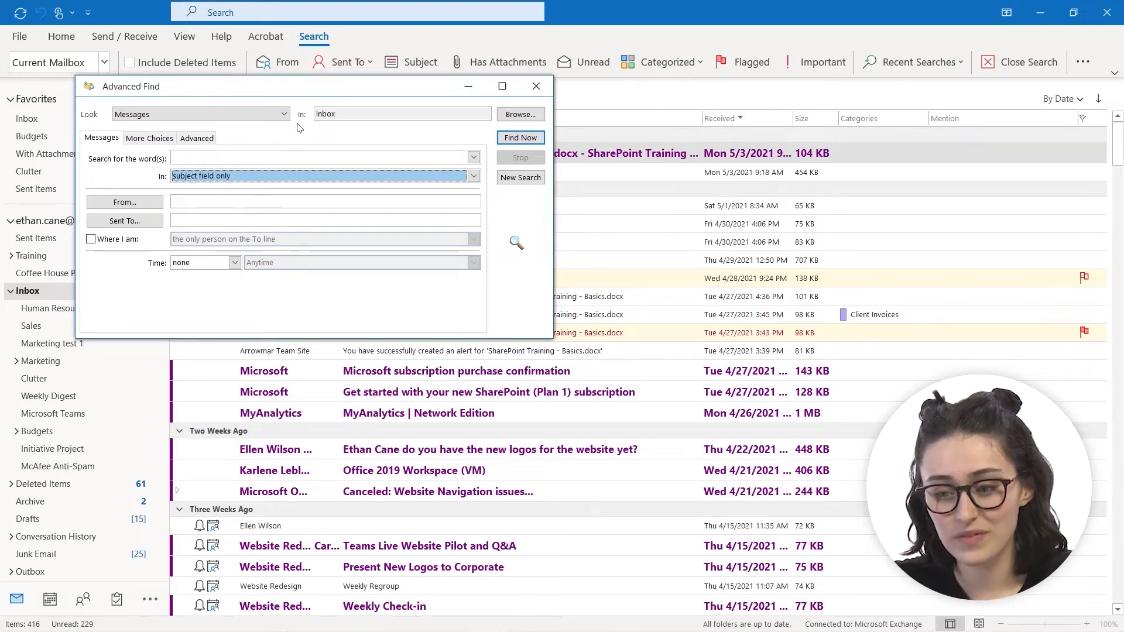
{"action": "left_click", "coordinate": [150, 137]}
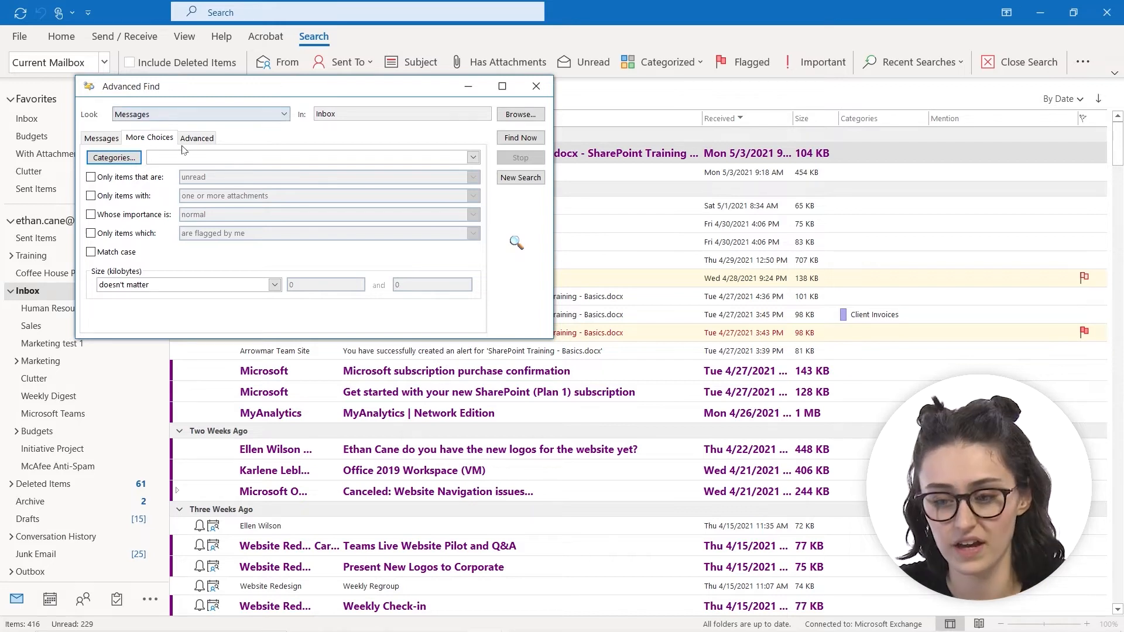
Review the Advanced criteria tab, then return to Messages search in Inbox.
{"action": "left_click", "coordinate": [196, 138]}
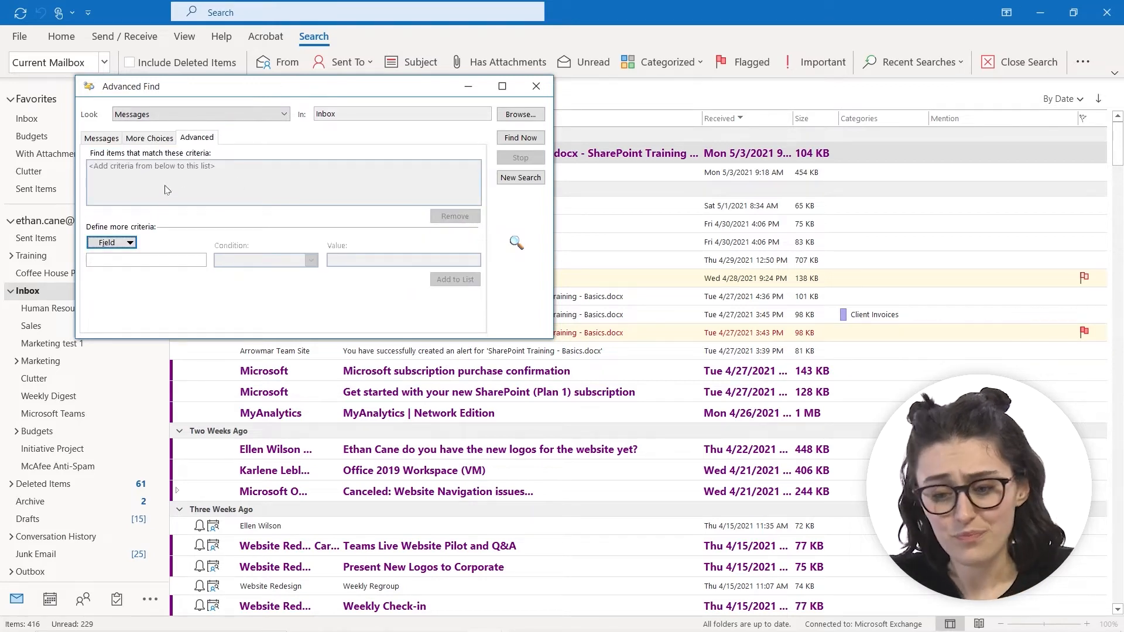
{"action": "left_click", "coordinate": [101, 137]}
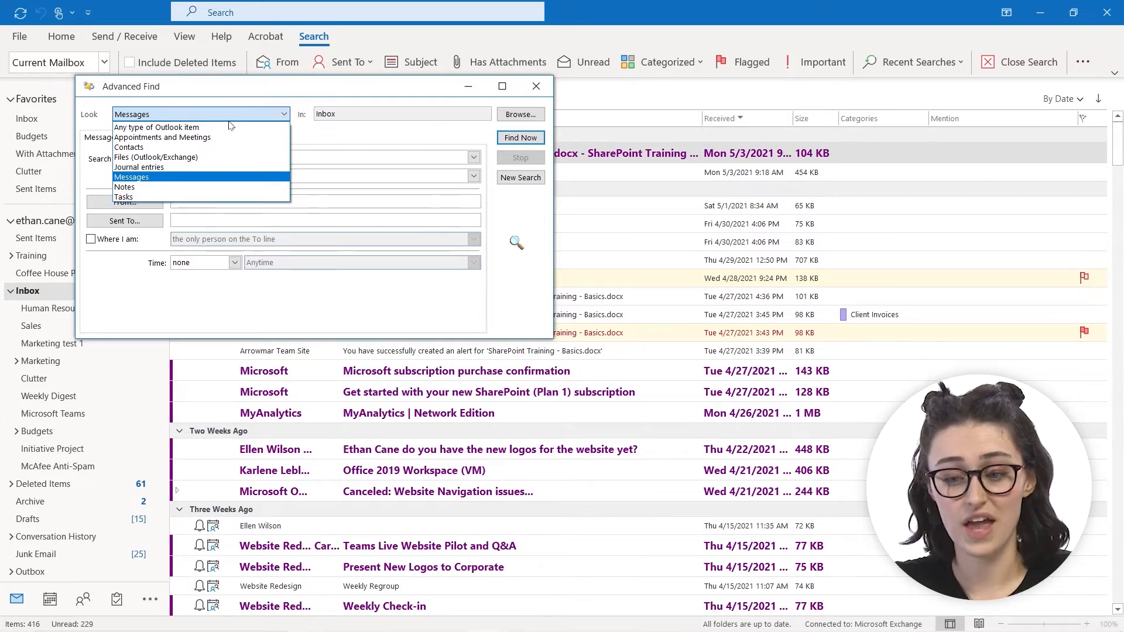
{"action": "mouse_move", "coordinate": [129, 146]}
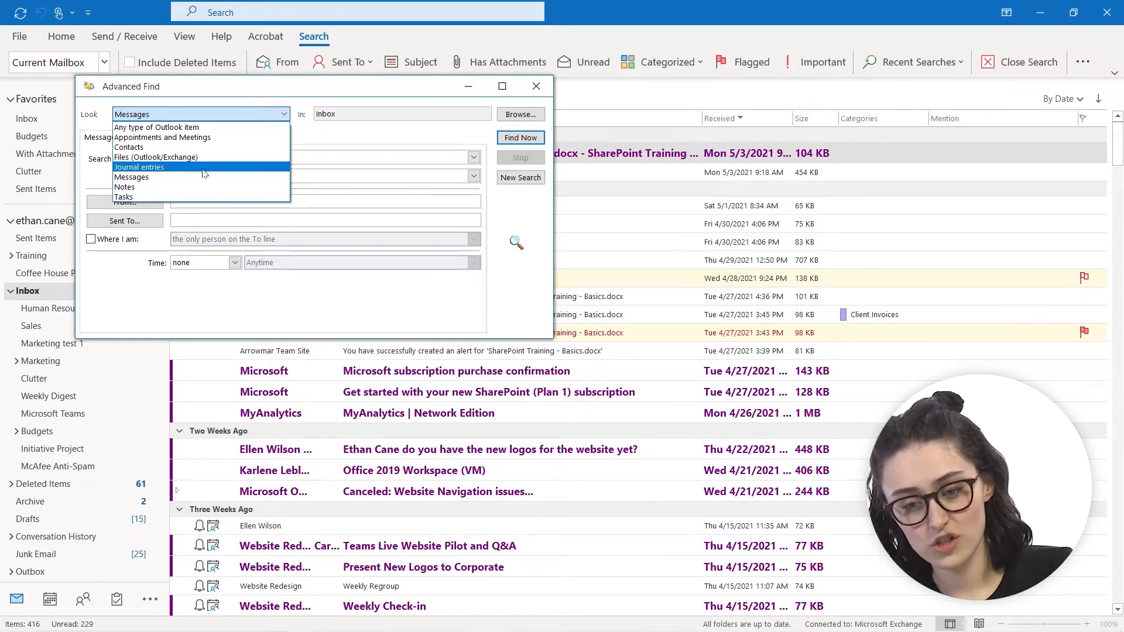
{"action": "mouse_move", "coordinate": [156, 127]}
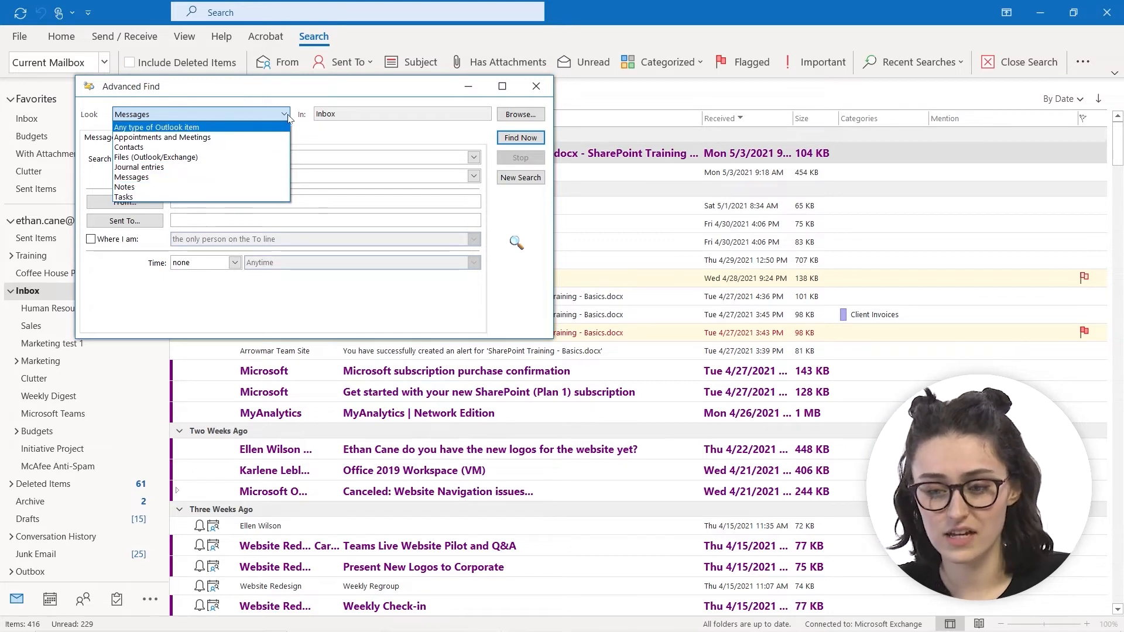
{"action": "left_click", "coordinate": [131, 177]}
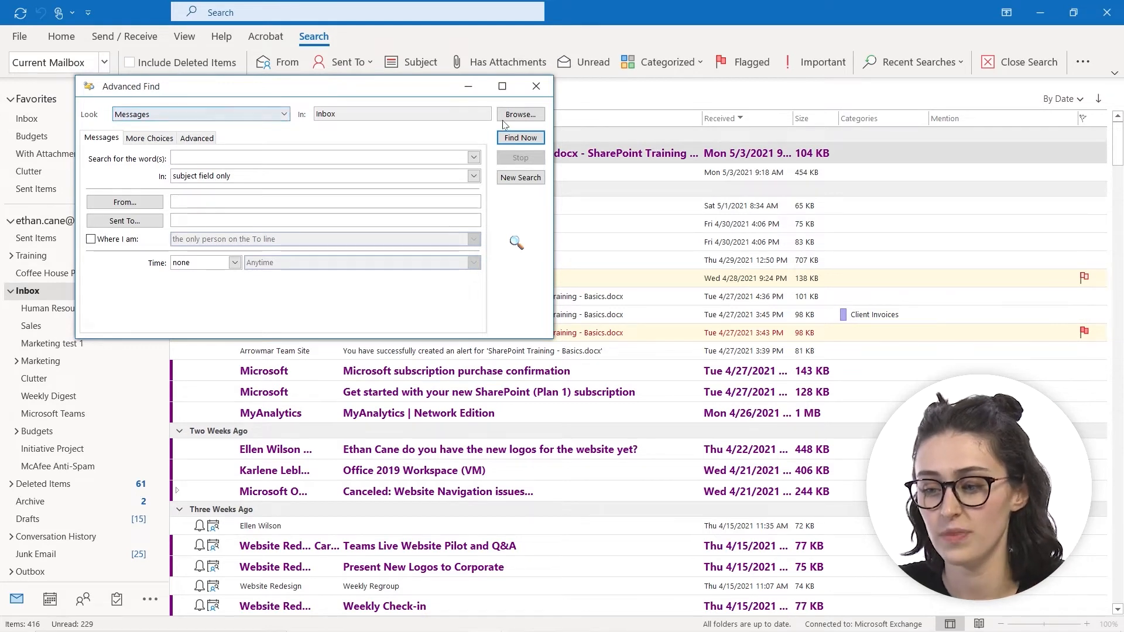
Cancel the folder picker keeping Inbox, then close Advanced Find.
{"action": "left_click", "coordinate": [520, 115]}
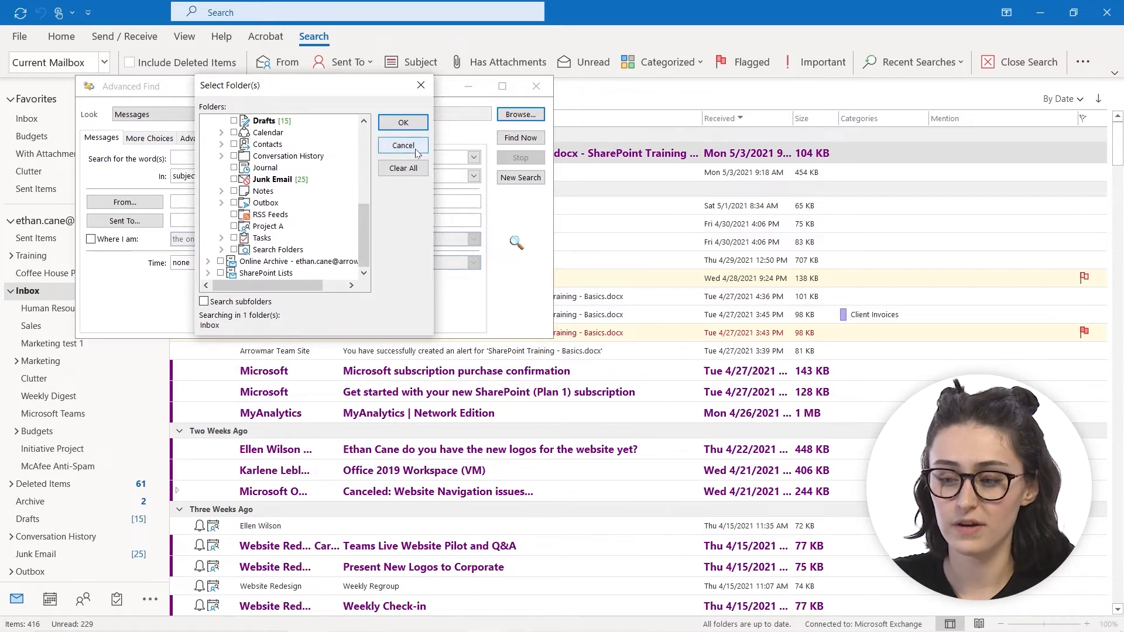
{"action": "left_click", "coordinate": [403, 145]}
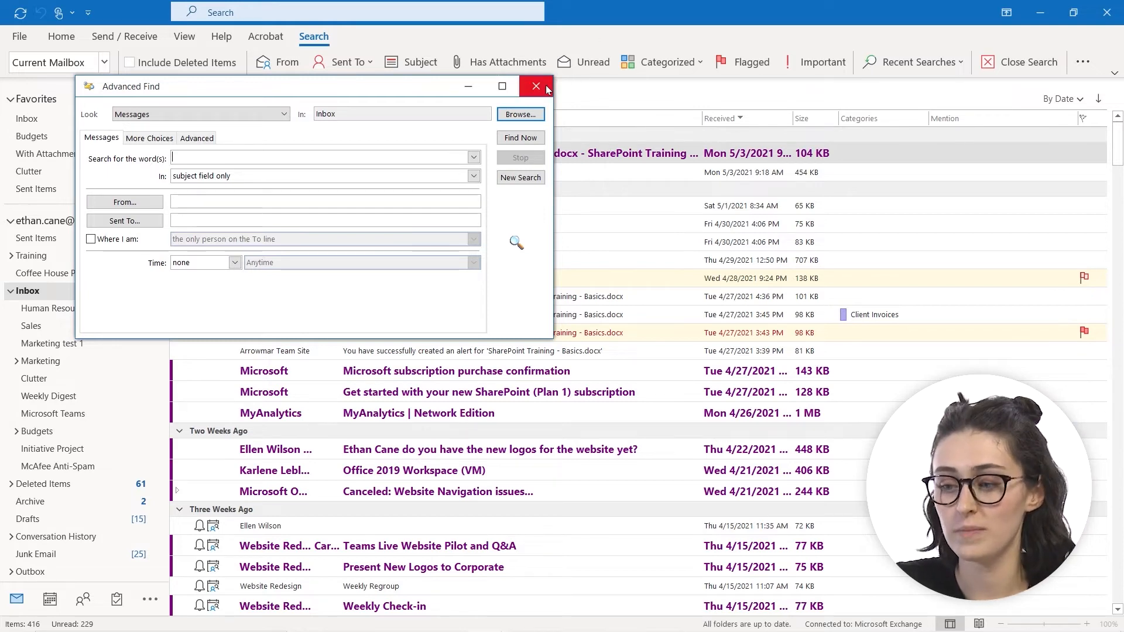
{"action": "mouse_move", "coordinate": [536, 86]}
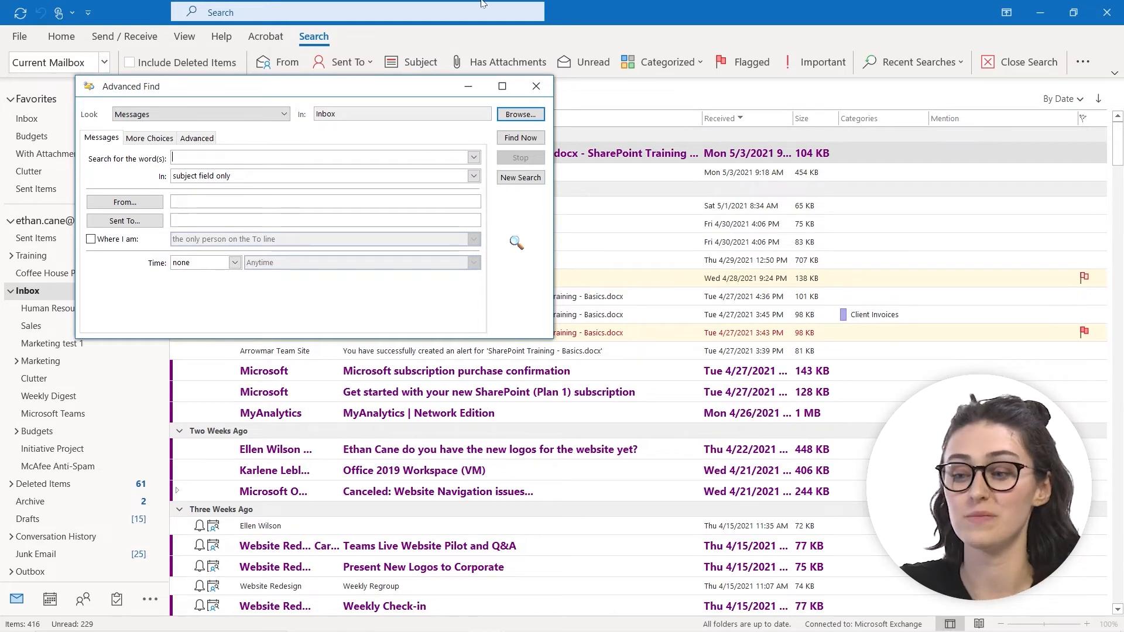
{"action": "left_click", "coordinate": [535, 86]}
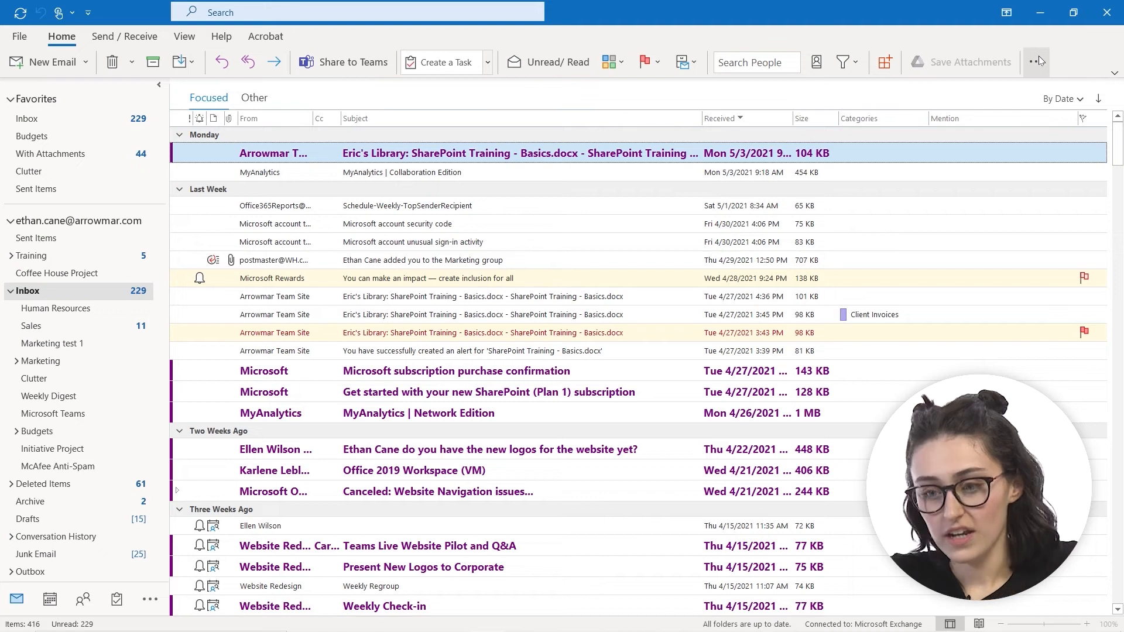
Reactivate search and open Search Options from the Search Tools menu.
{"action": "left_click", "coordinate": [359, 12]}
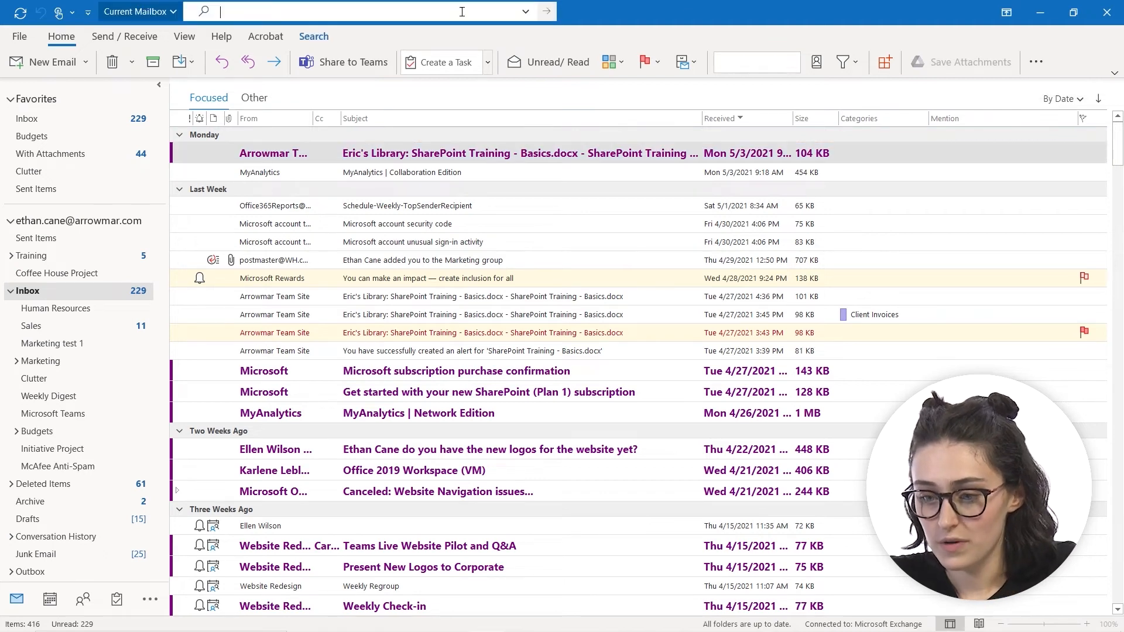
{"action": "left_click", "coordinate": [359, 12]}
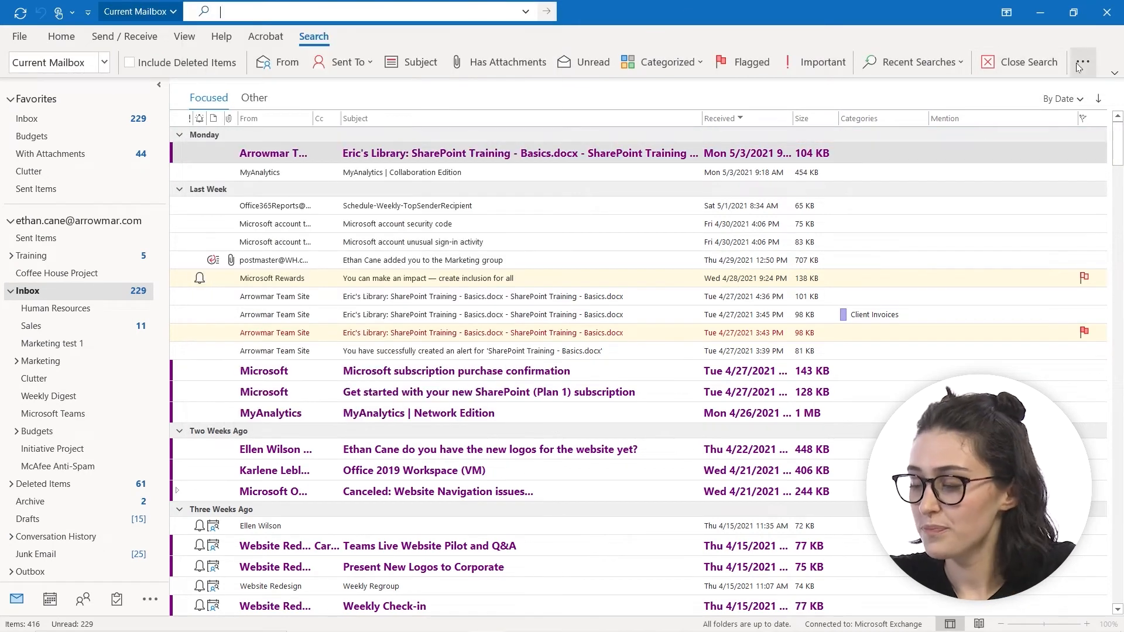
{"action": "left_click", "coordinate": [1083, 63]}
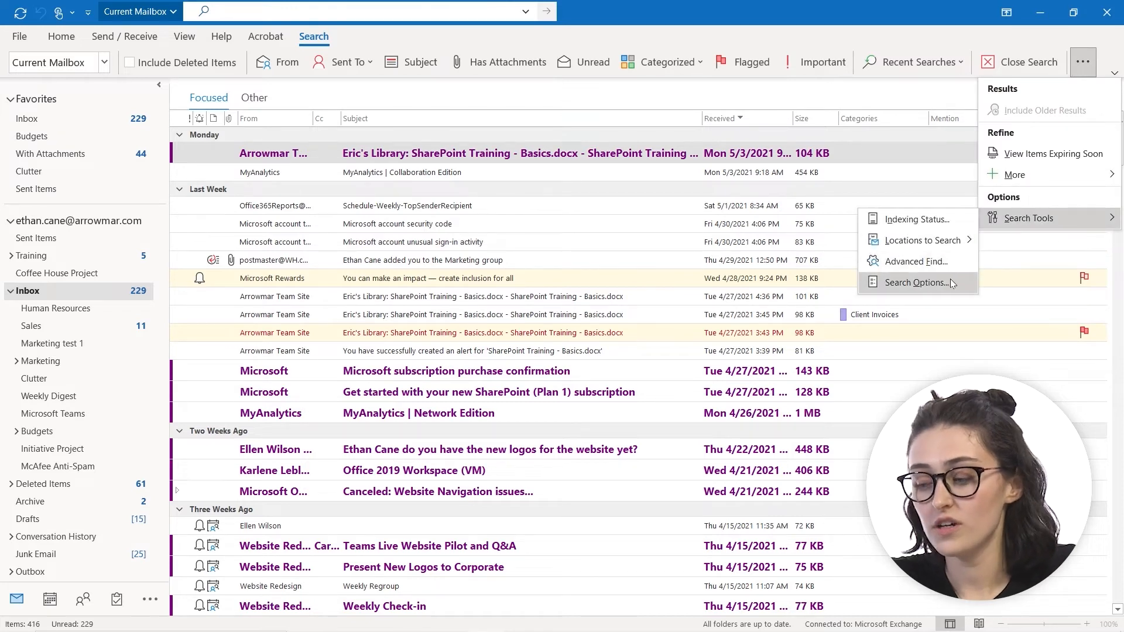
{"action": "left_click", "coordinate": [915, 282]}
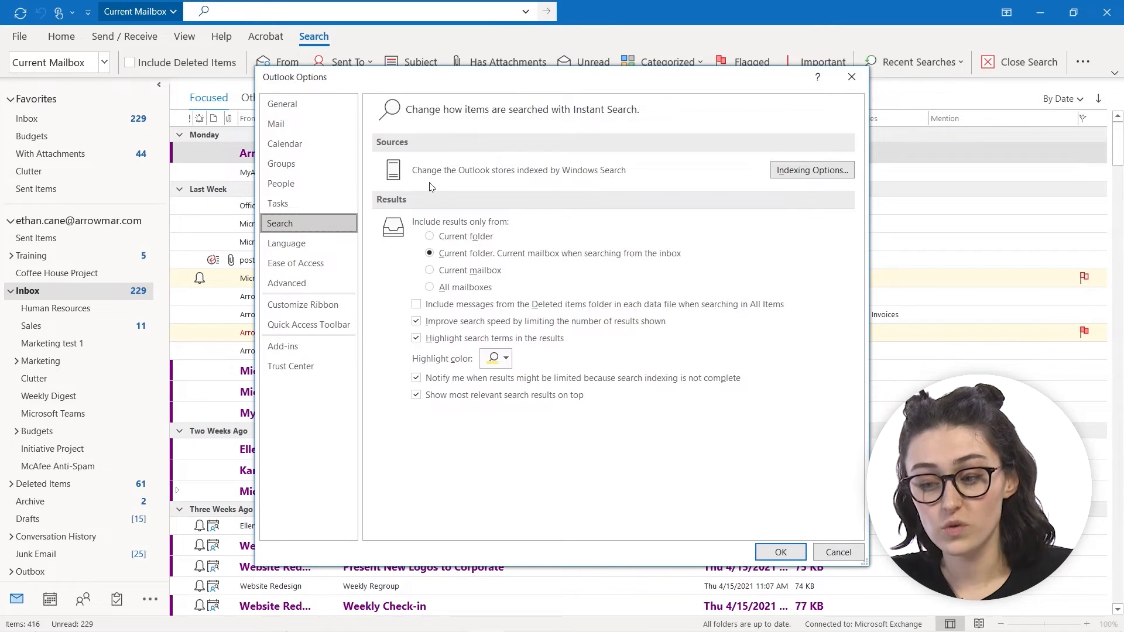
{"action": "mouse_move", "coordinate": [691, 188]}
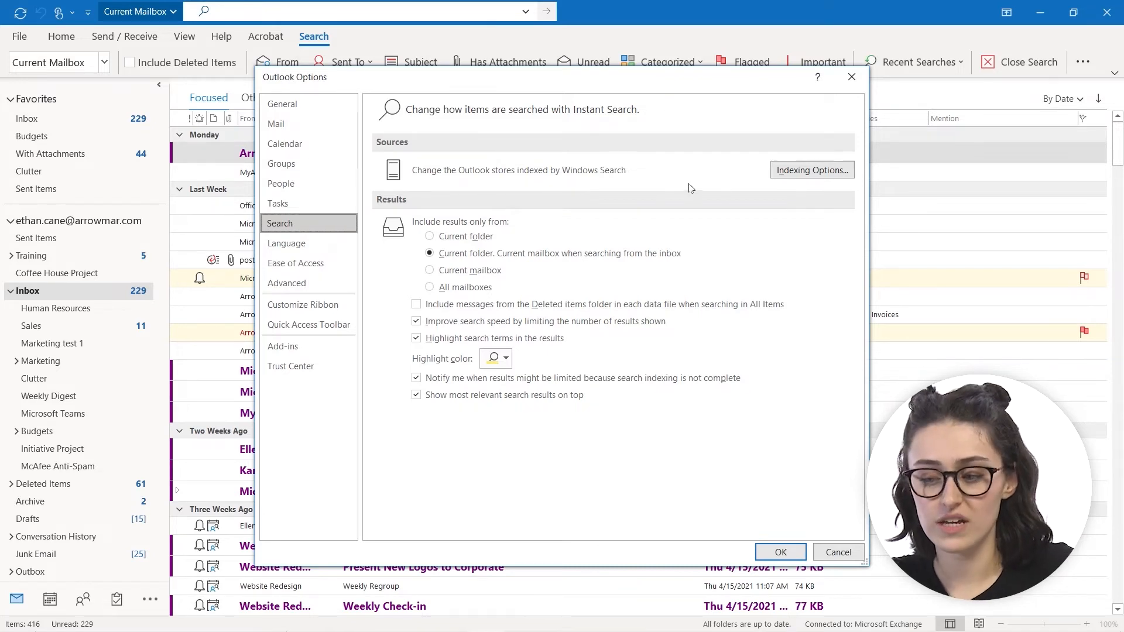
Check Indexing Options shows indexing complete, then close it.
{"action": "left_click", "coordinate": [811, 170]}
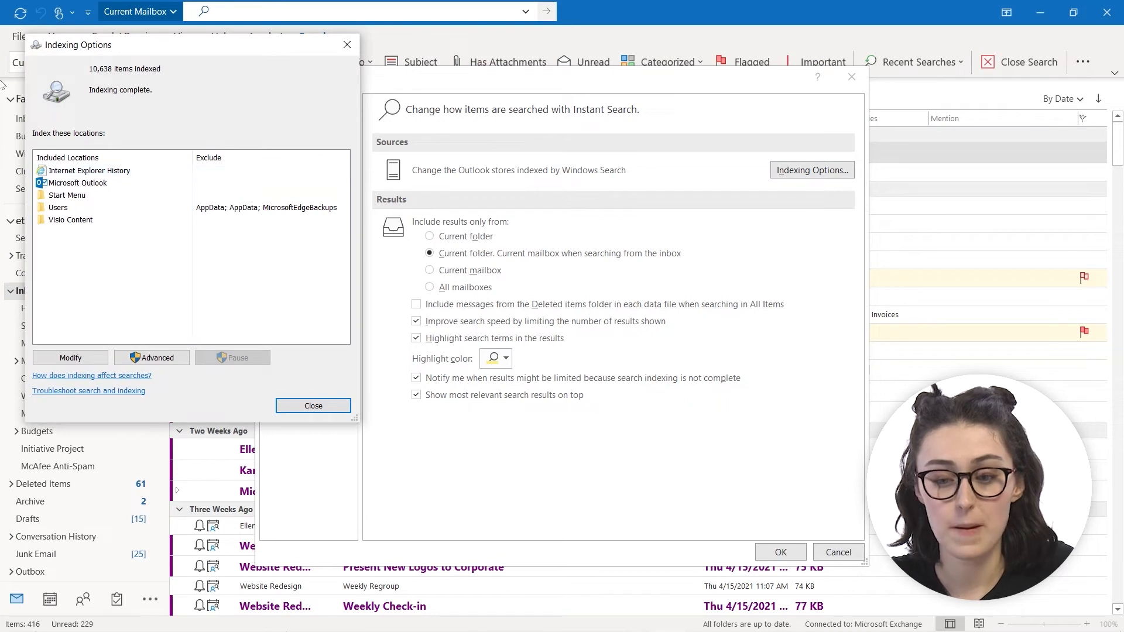
{"action": "left_click", "coordinate": [312, 406]}
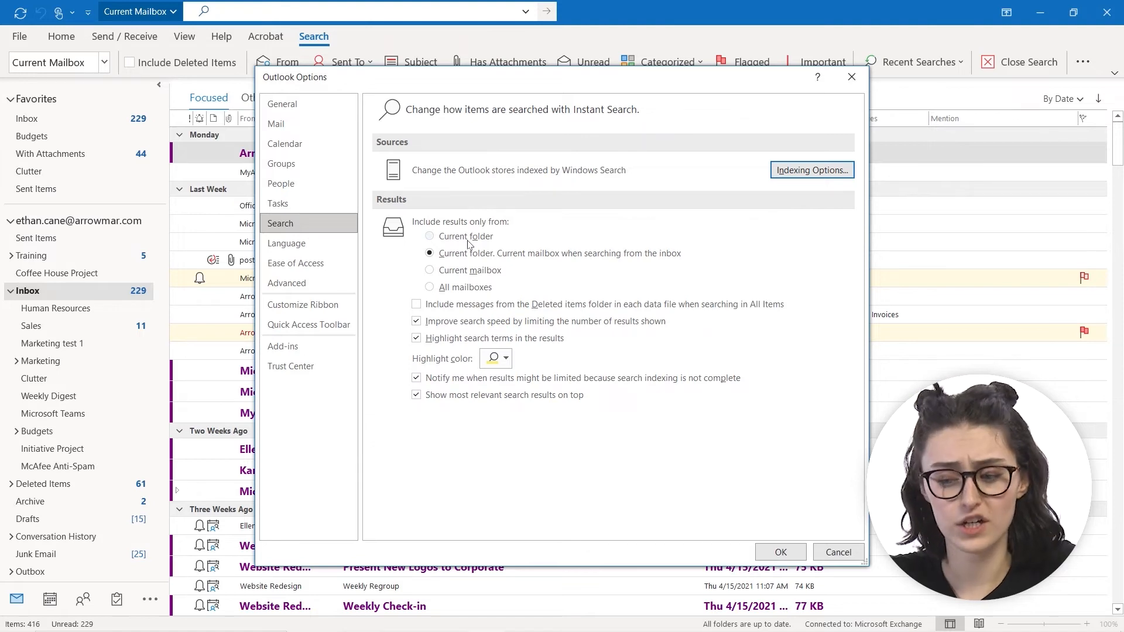
{"action": "mouse_move", "coordinate": [572, 268]}
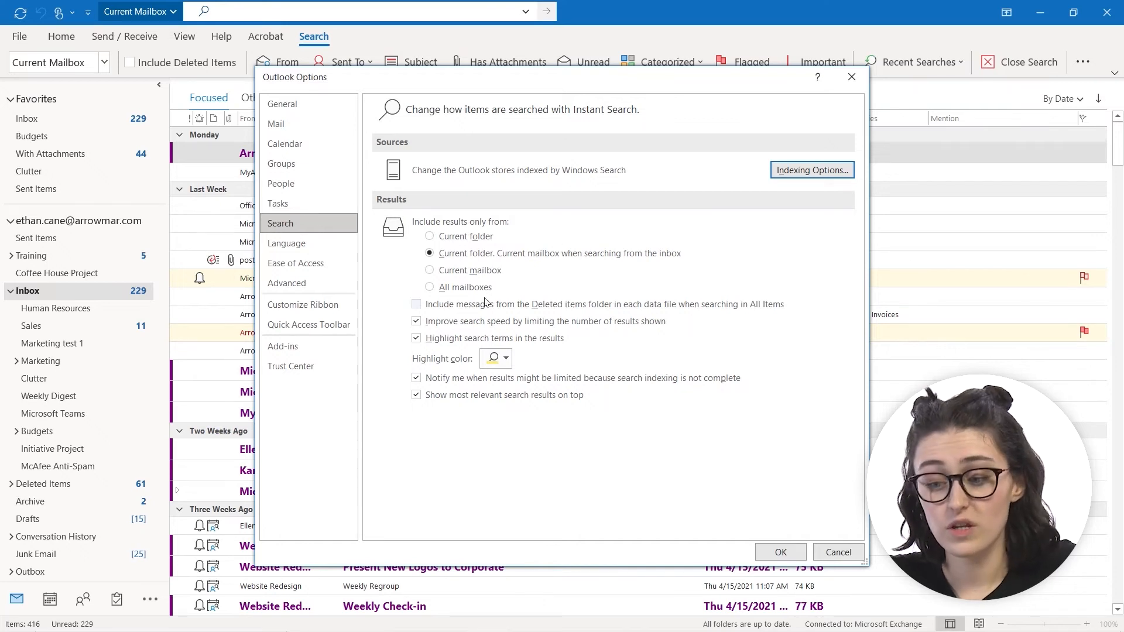
{"action": "mouse_move", "coordinate": [592, 314]}
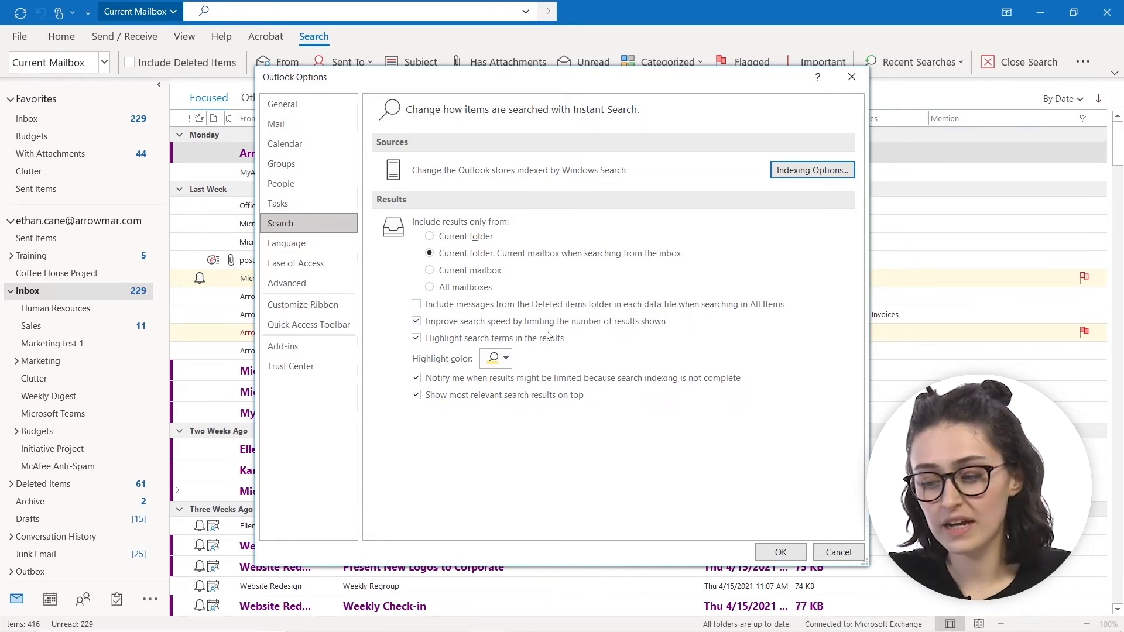
Open the search-term highlight color picker to choose blue.
{"action": "left_click", "coordinate": [505, 358]}
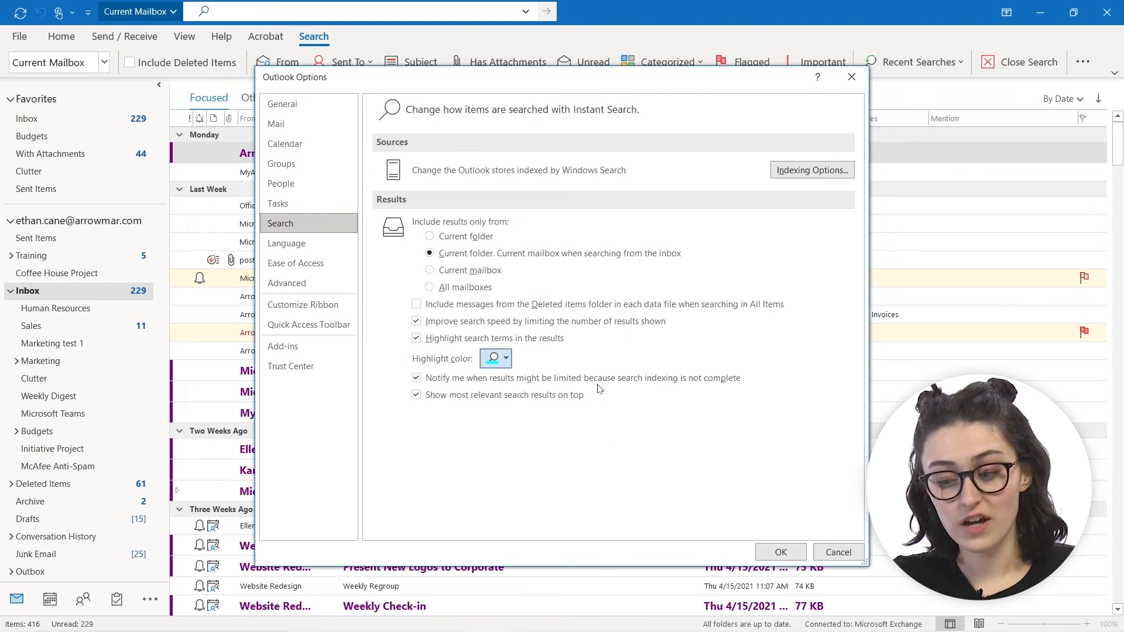
{"action": "mouse_move", "coordinate": [612, 115]}
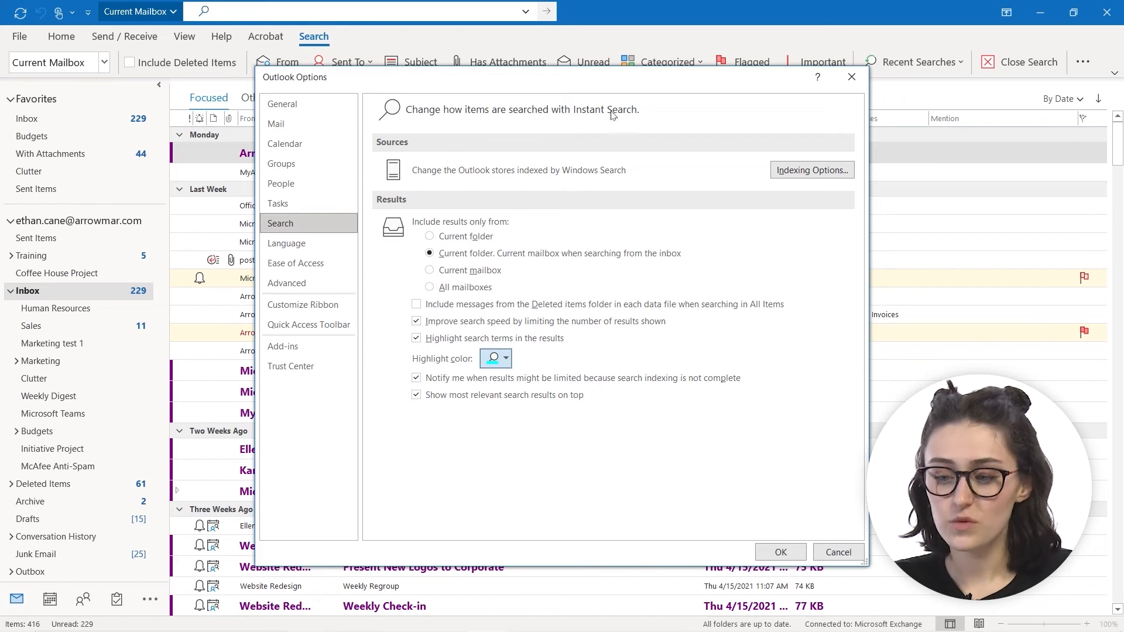